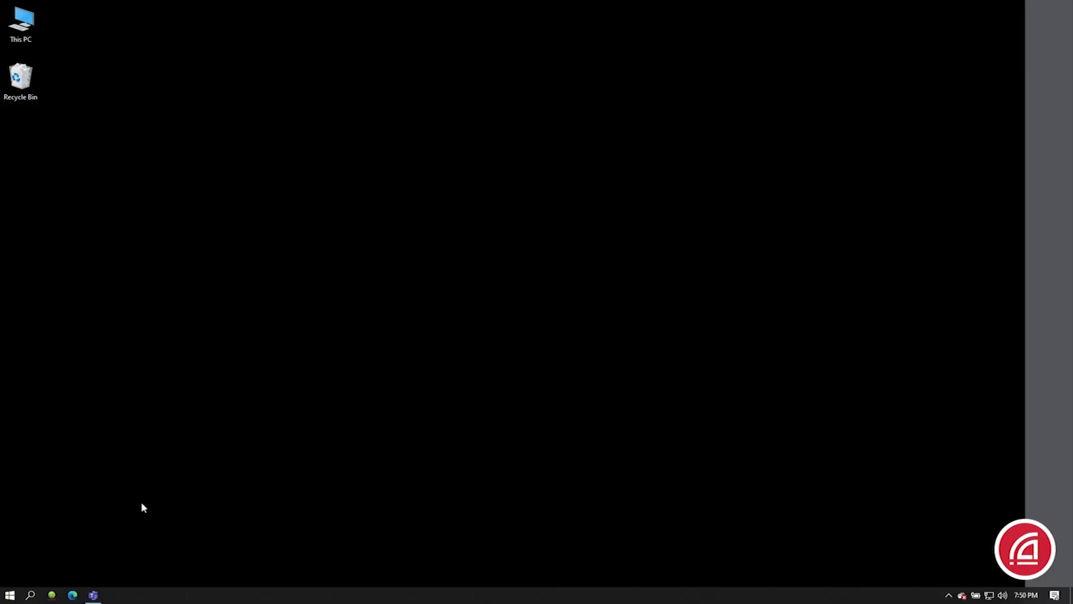
mouse_move(62, 550)
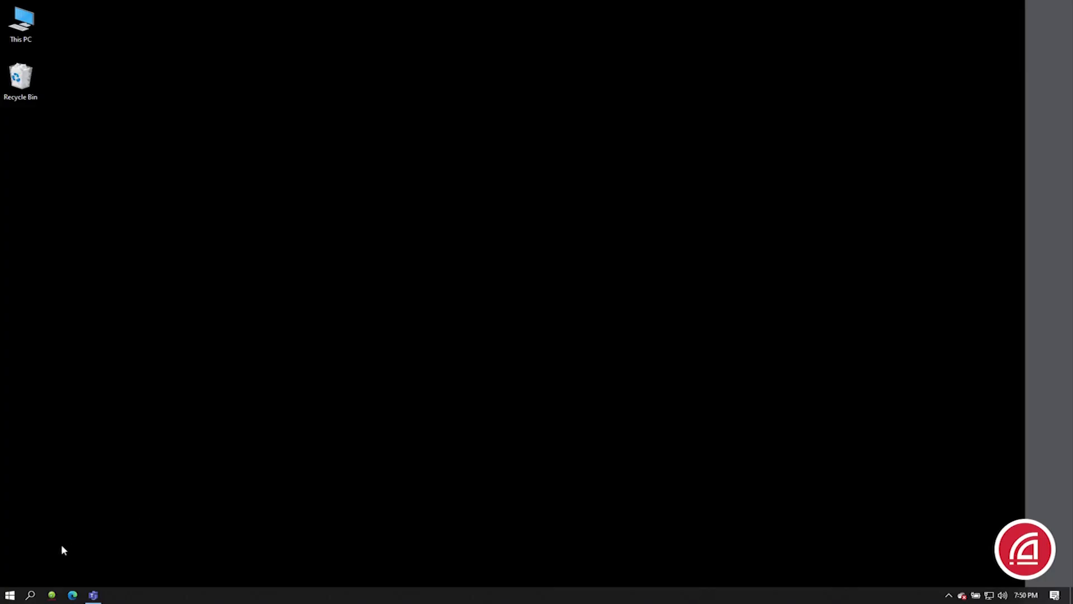
Launch Dante Controller from the taskbar to show its empty Network View
left_click(53, 592)
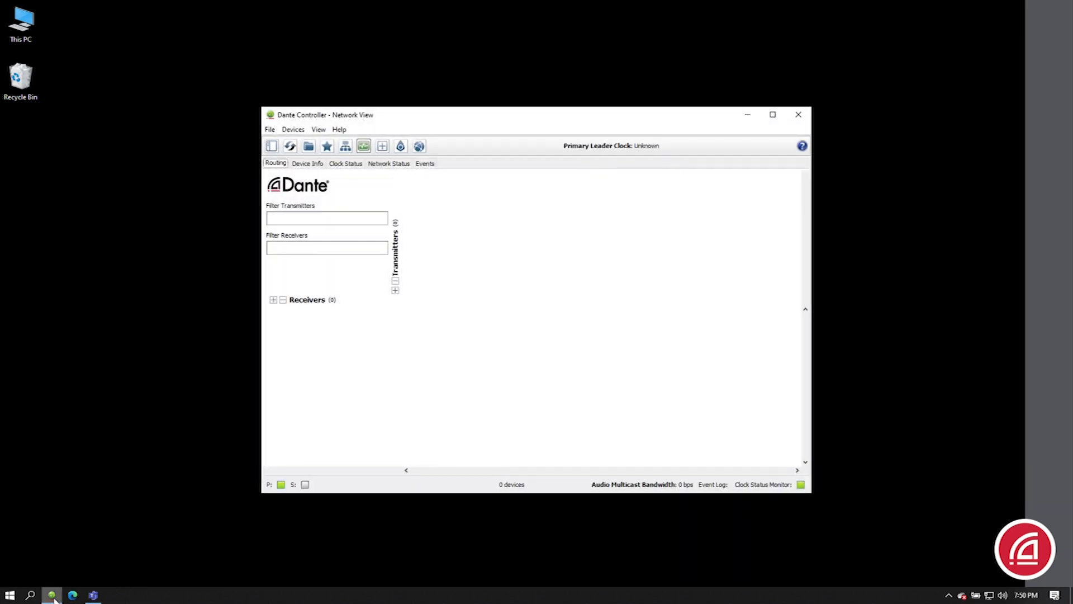
mouse_move(249, 483)
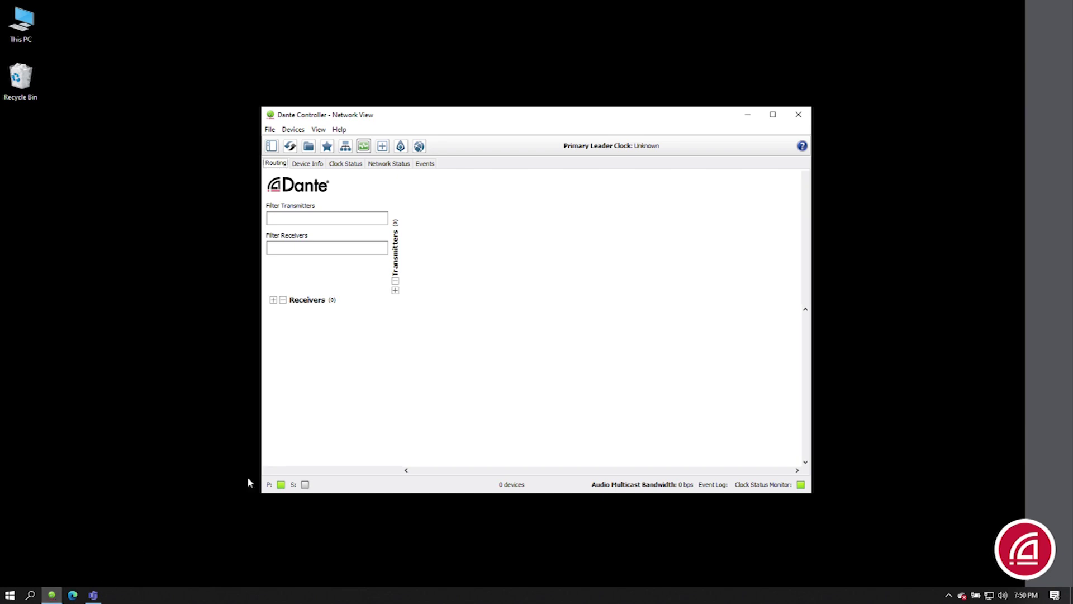
mouse_move(476, 380)
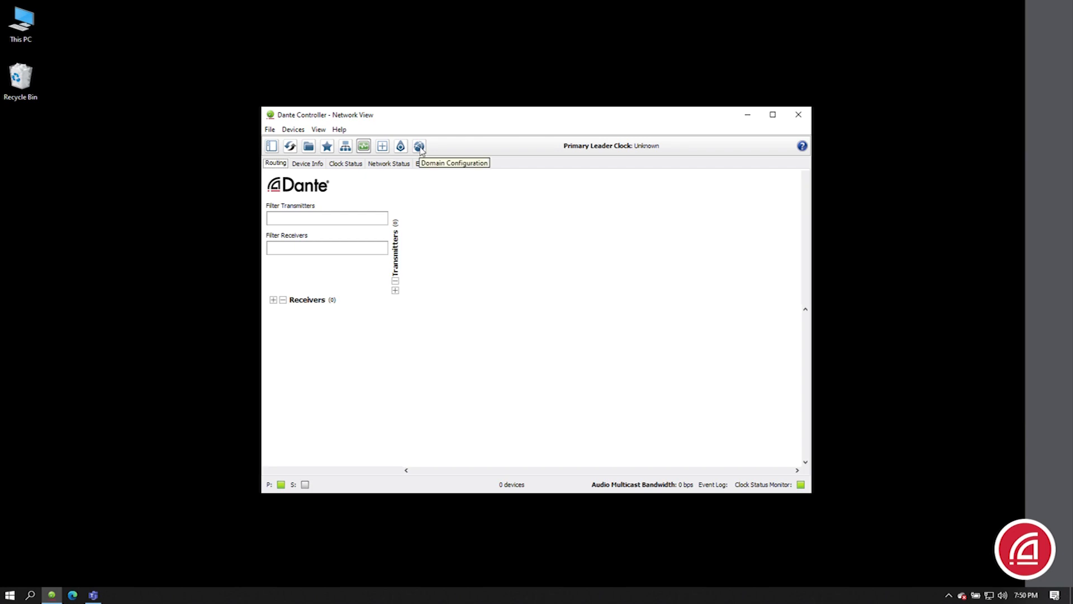
Point the Domain Manager connection manually to server 192.168.0.204 instead of auto-discovery
left_click(419, 145)
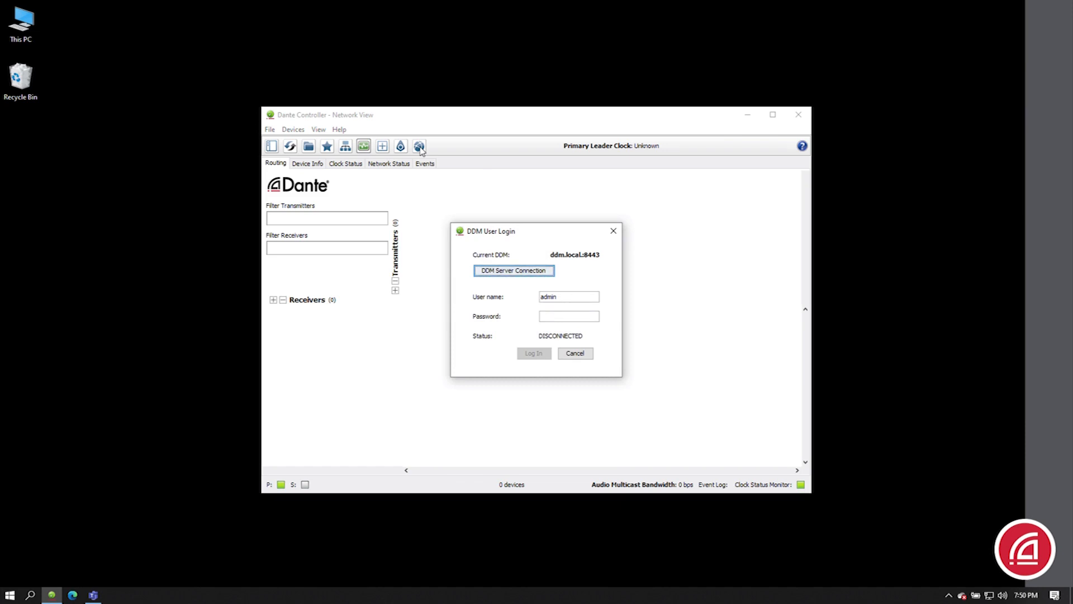
mouse_move(571, 267)
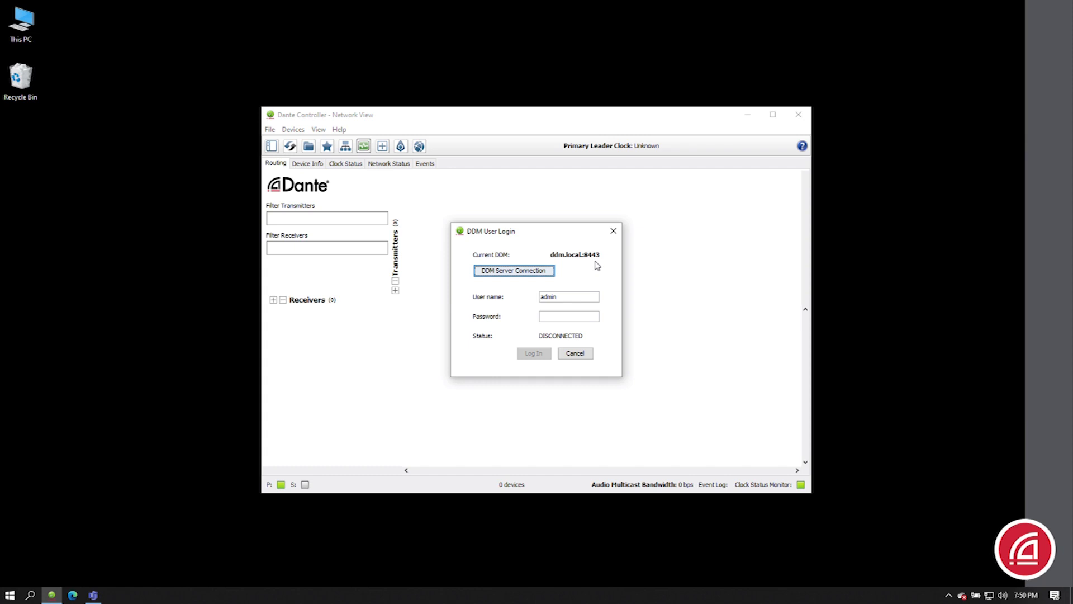
left_click(514, 270)
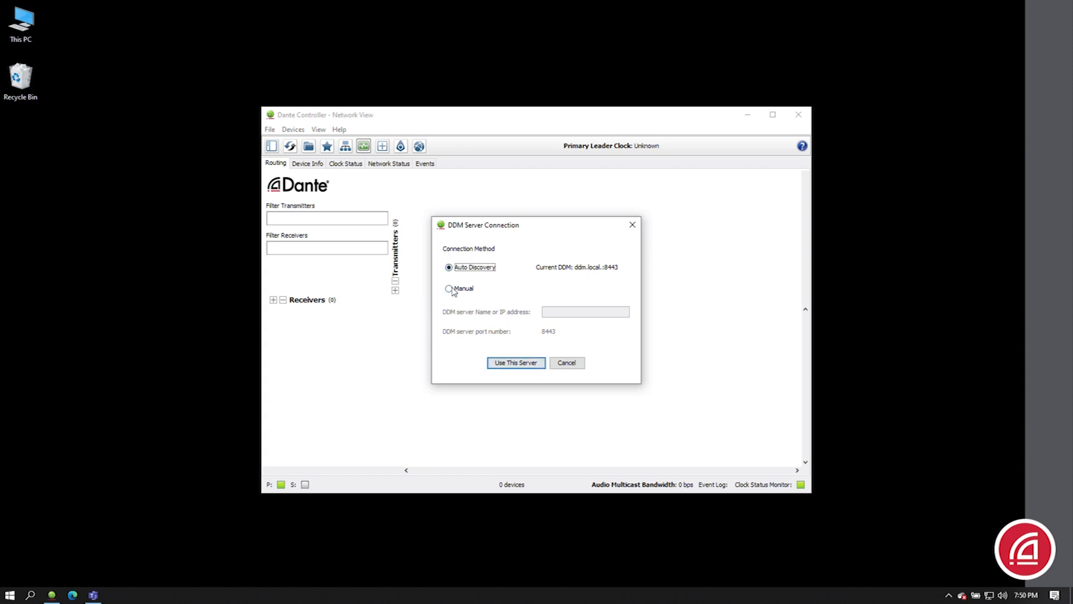
left_click(448, 289)
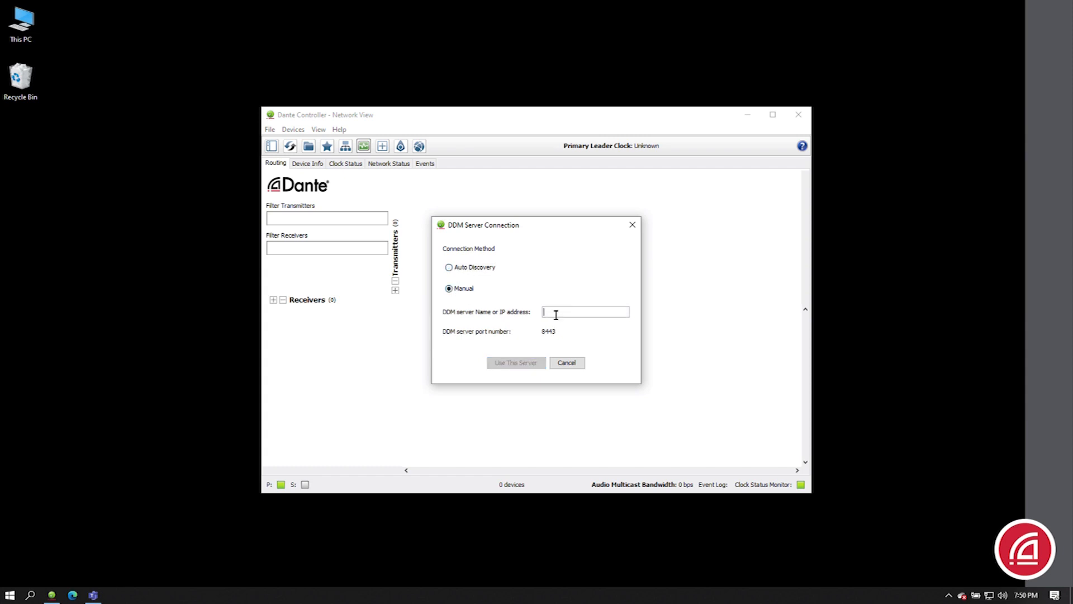
type("192.168.0.204")
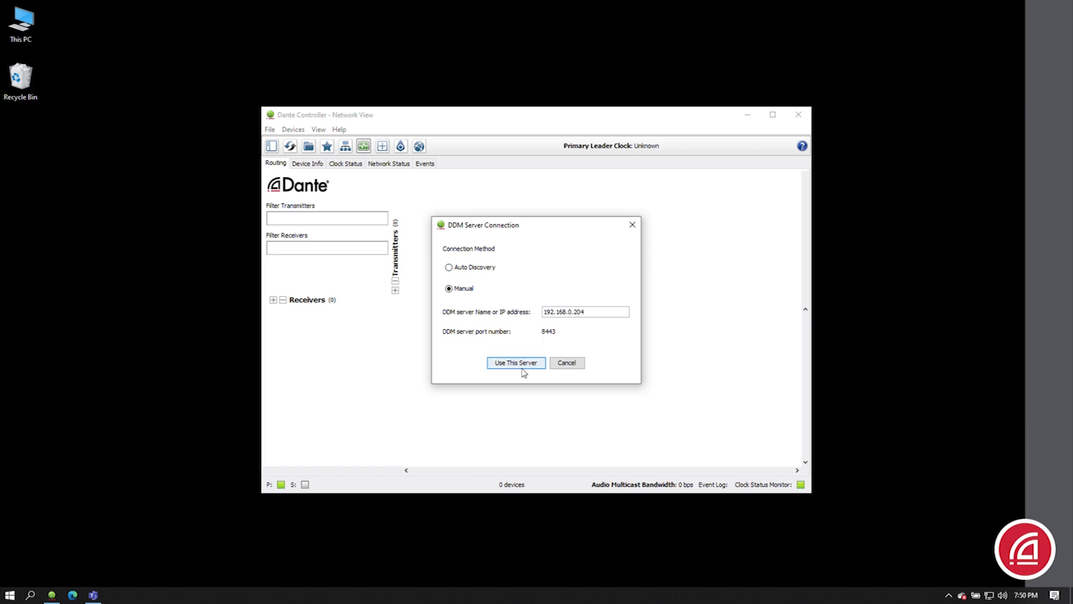
left_click(515, 362)
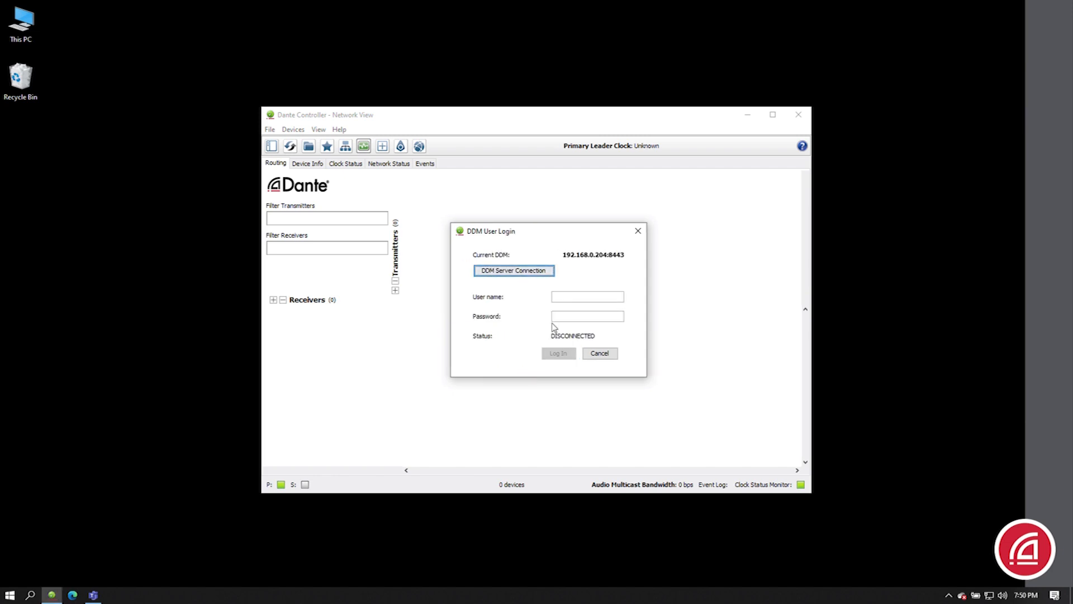
mouse_move(620, 280)
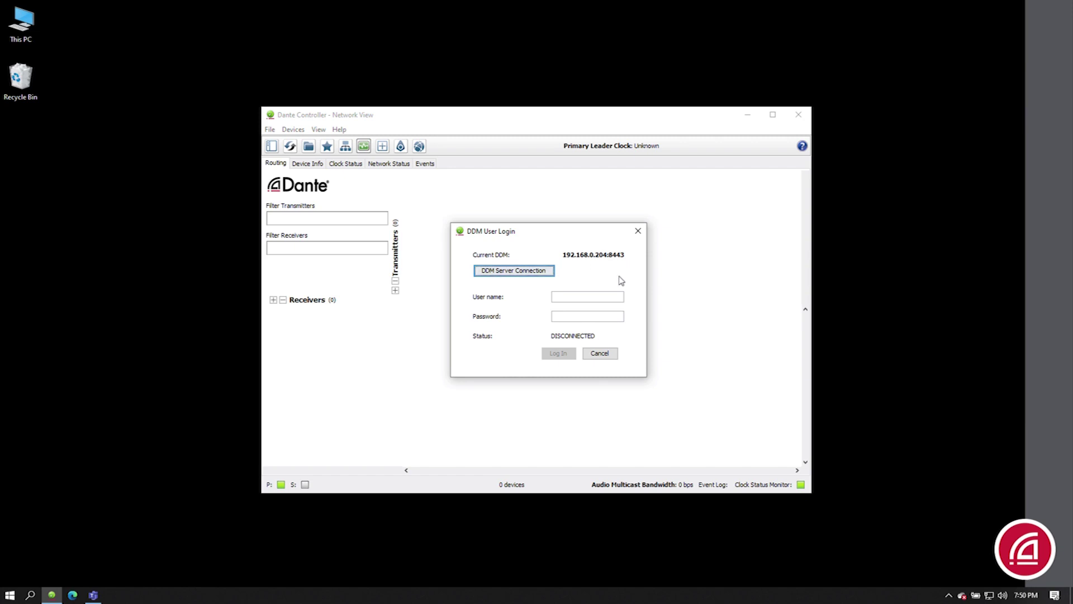
Log in to the Domain Manager with user name admin and its password
type("admin")
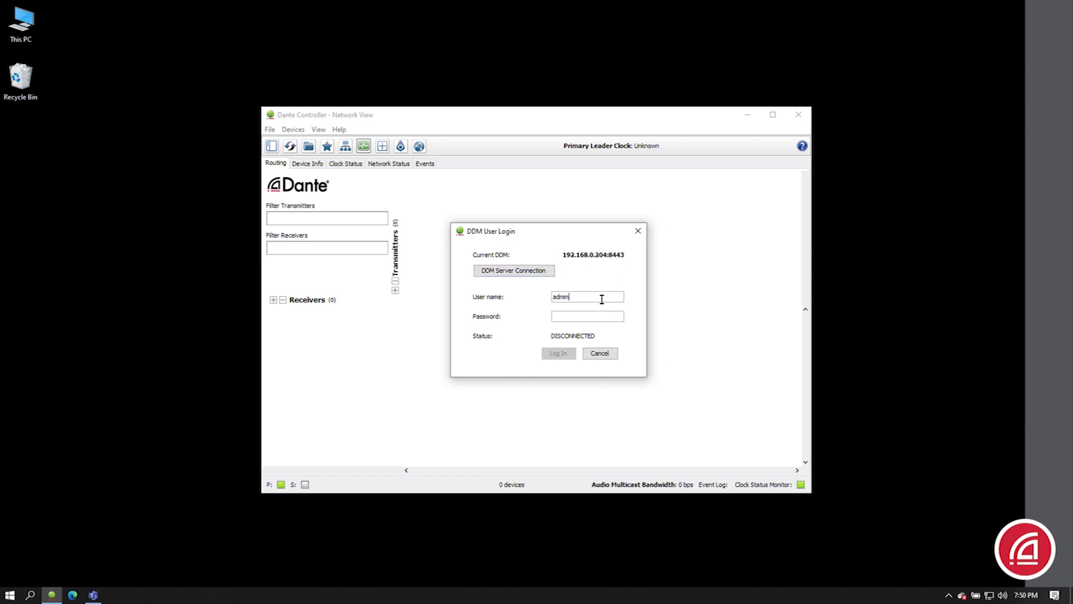
type("•••••")
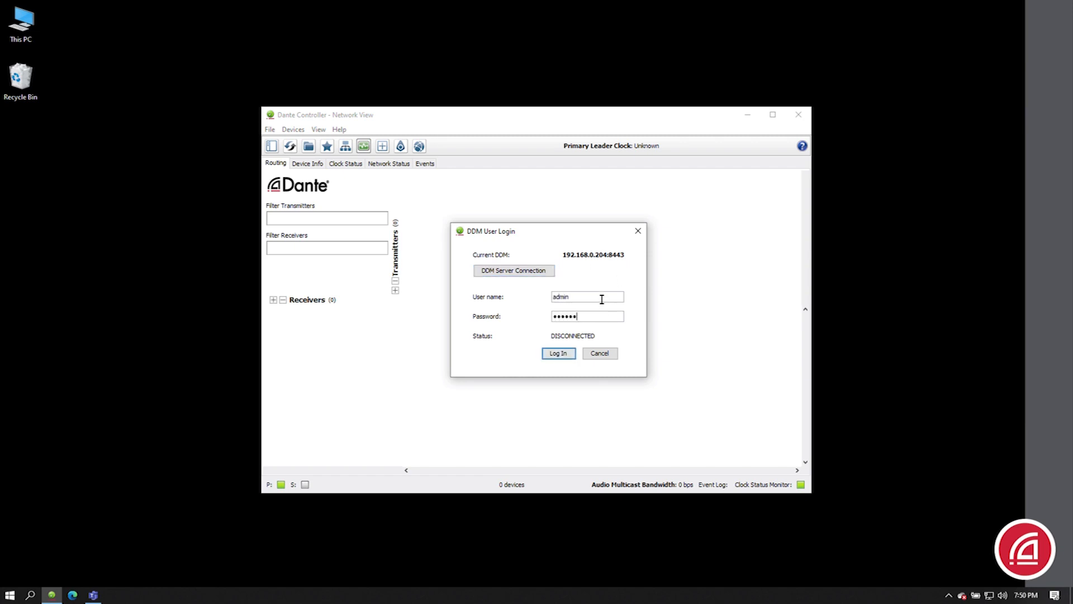
left_click(558, 353)
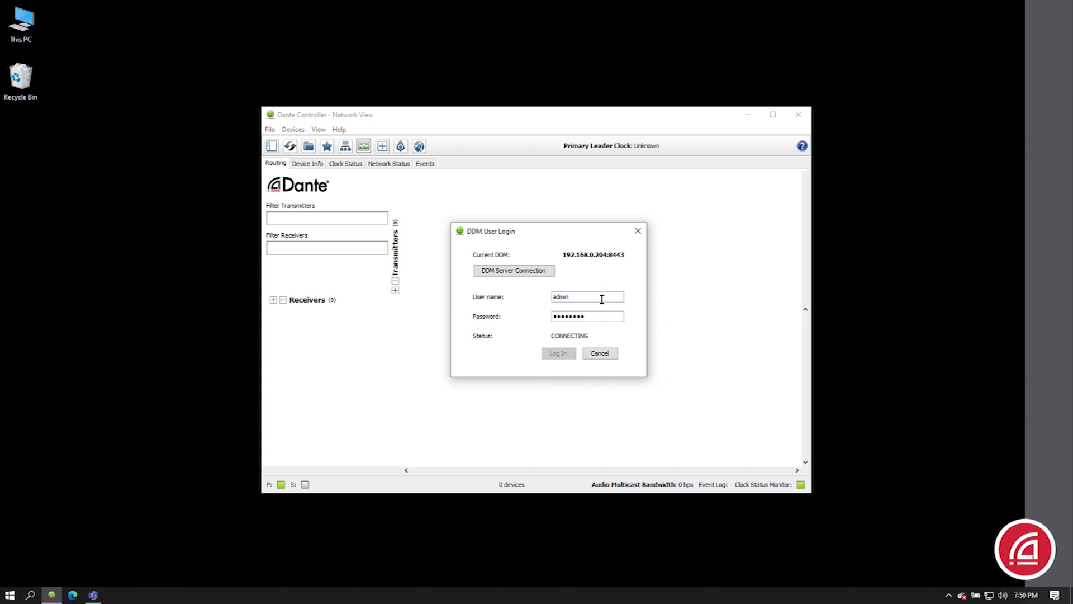
left_click(558, 353)
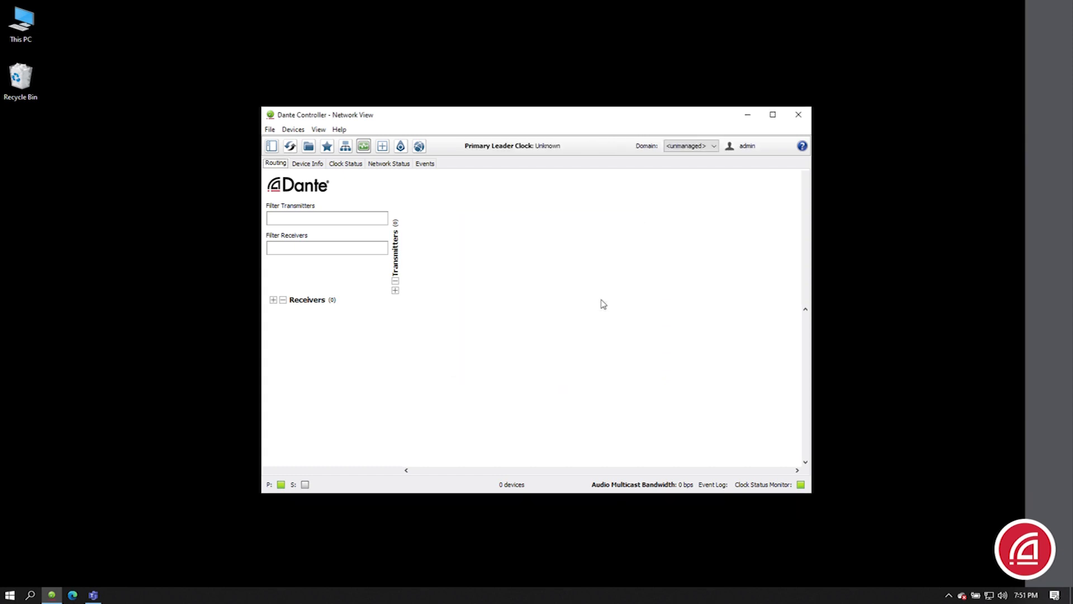
mouse_move(741, 162)
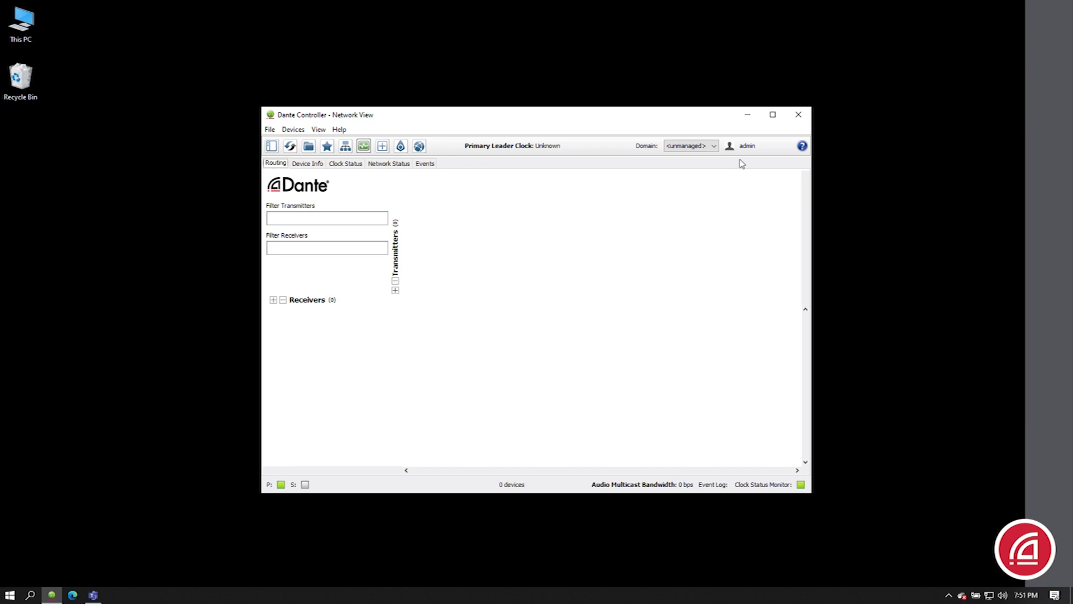
mouse_move(753, 158)
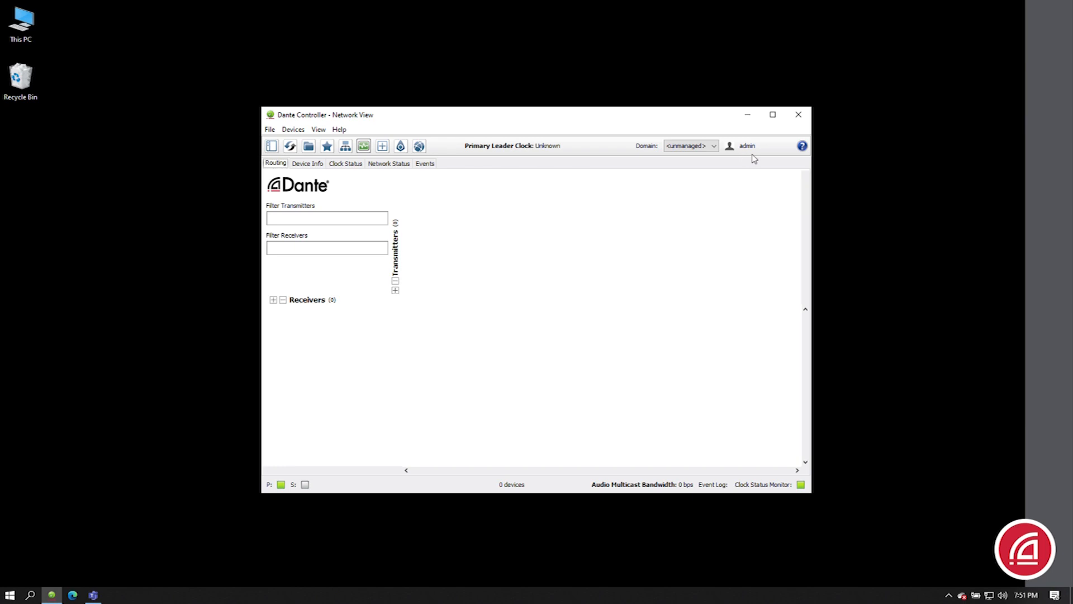
Open the toolbar Domain dropdown listing unmanaged, Auditorium and Lobby
left_click(713, 146)
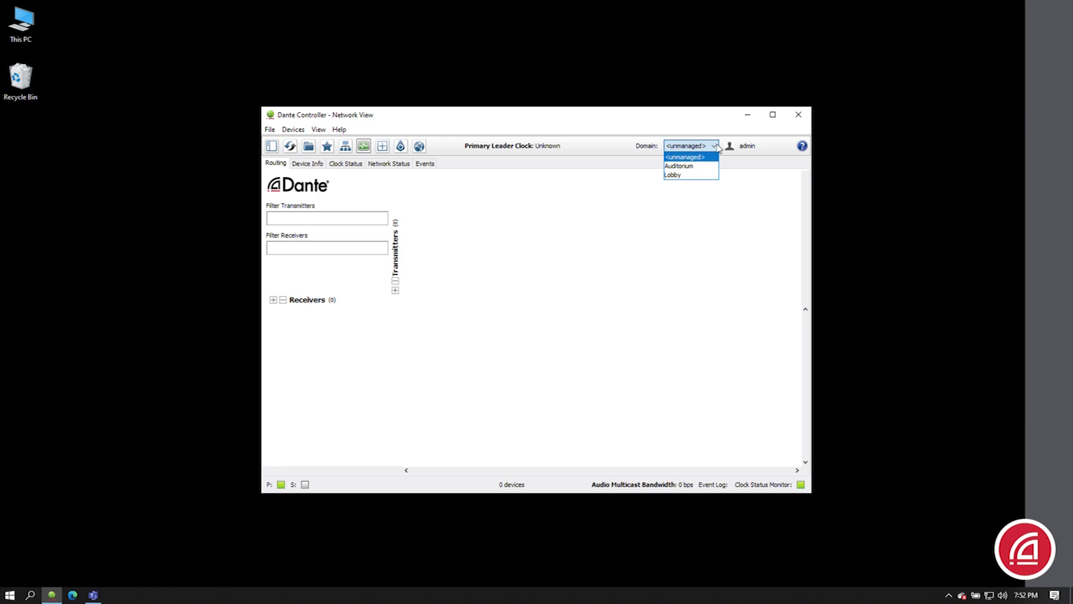
Switch to the Lobby domain, then to the Auditorium domain with six devices
left_click(674, 174)
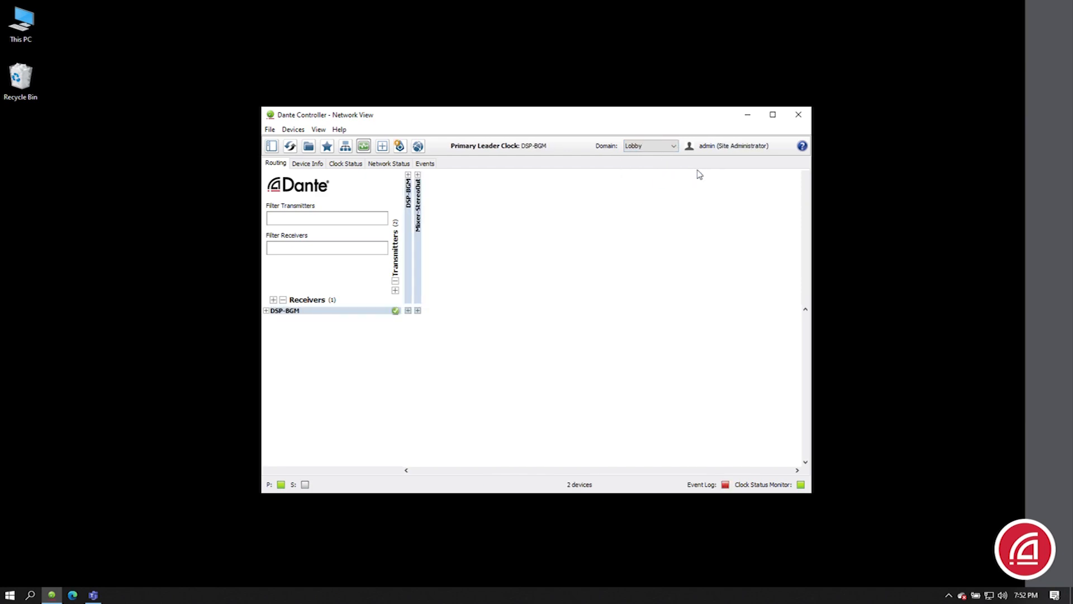
left_click(673, 145)
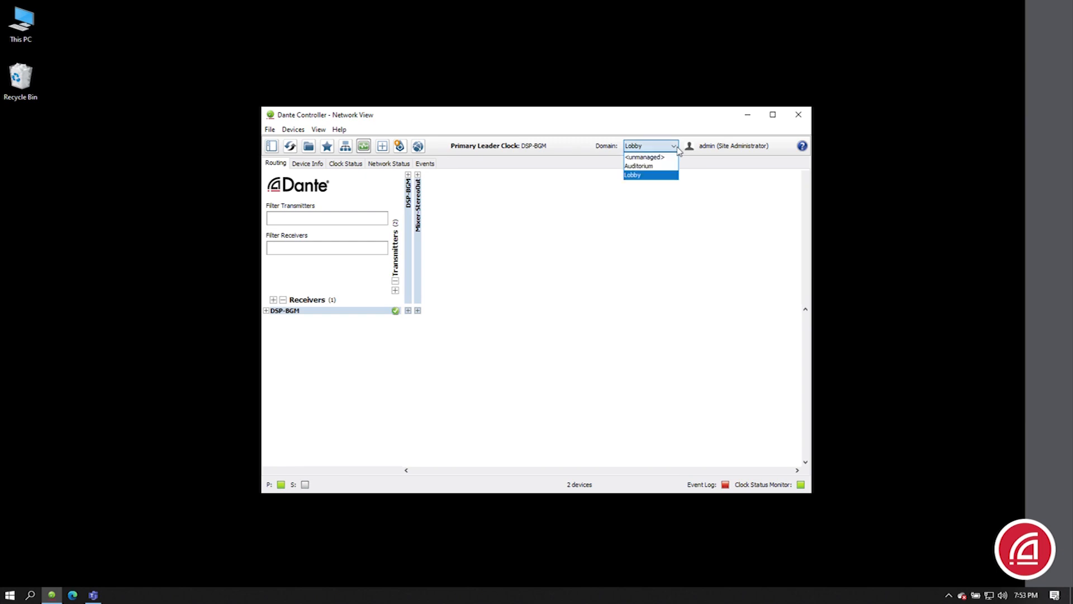
left_click(635, 165)
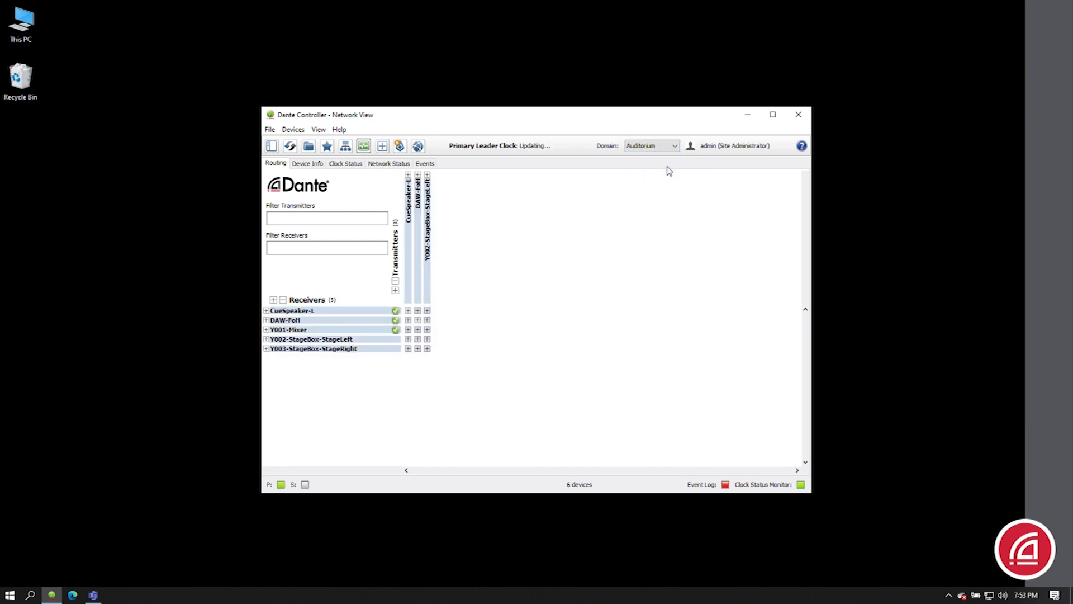